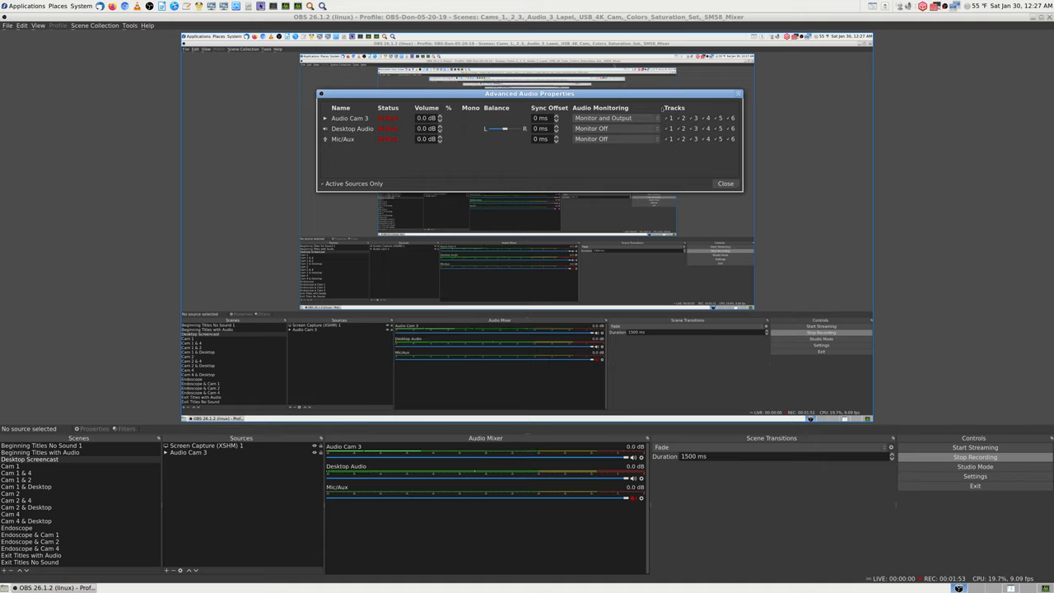
Switch Audio Cam 3's audio monitoring from Monitor and Output to Monitor Off
click(614, 118)
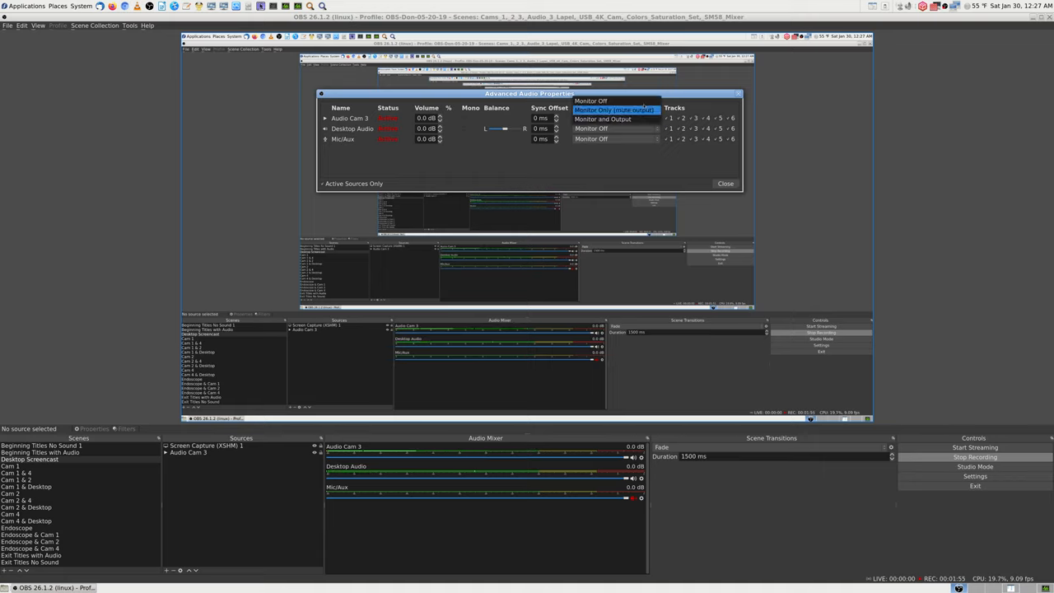
mouse_move(613, 100)
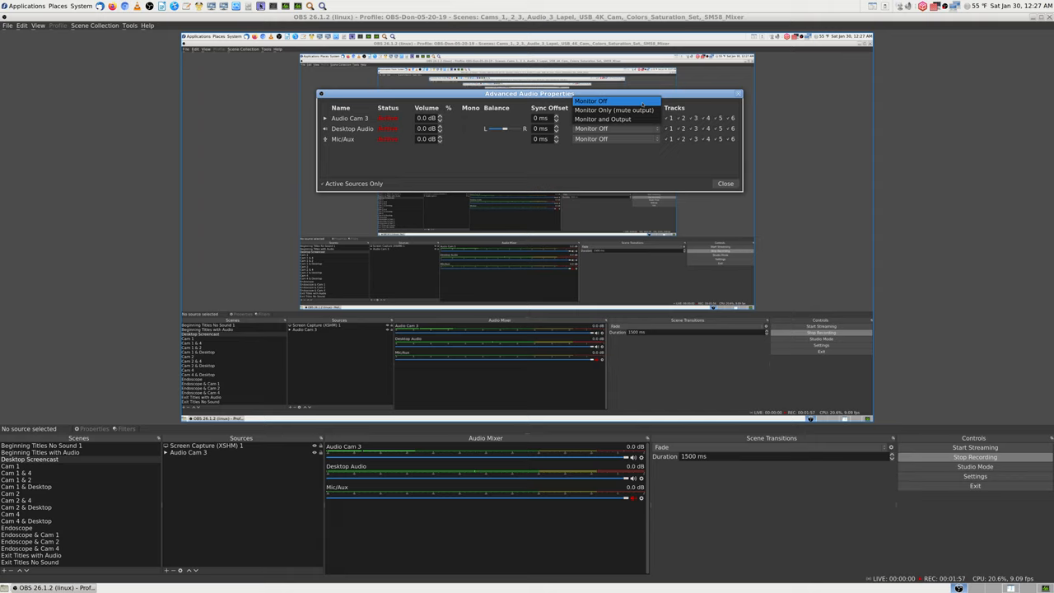
click(590, 101)
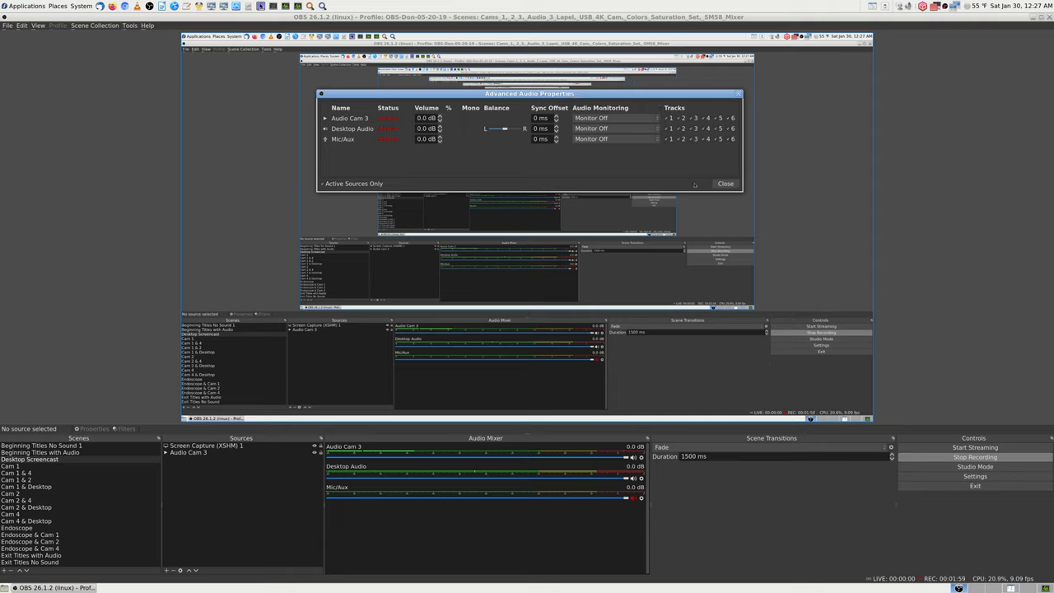
mouse_move(654, 168)
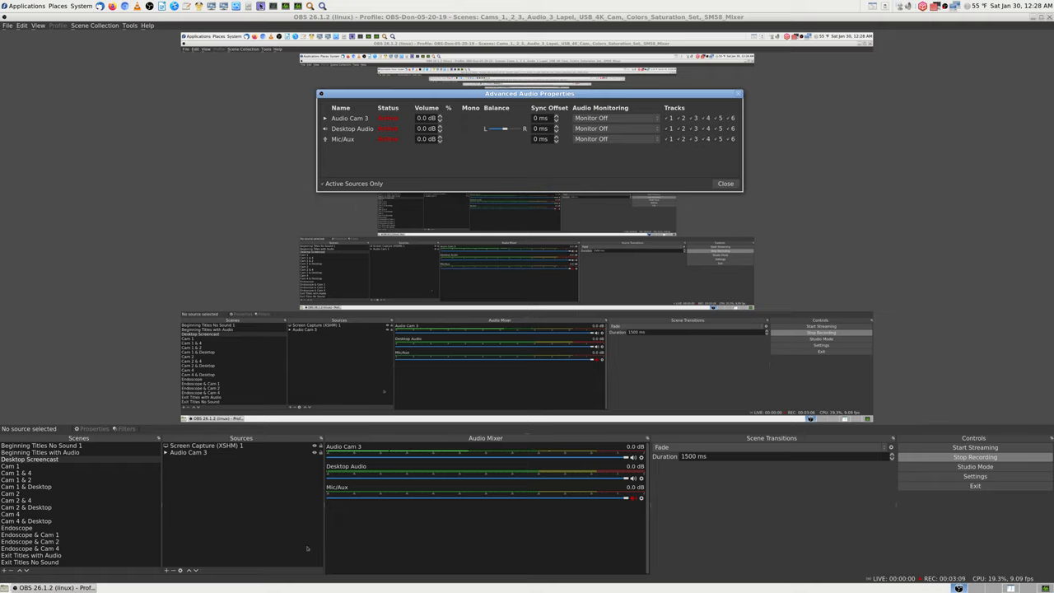
mouse_move(223, 517)
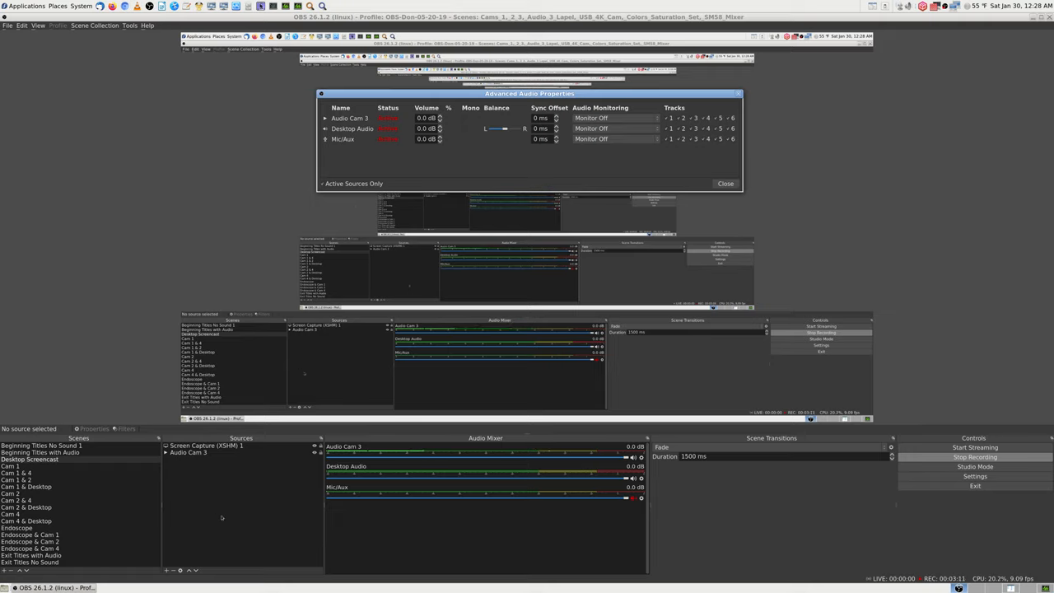